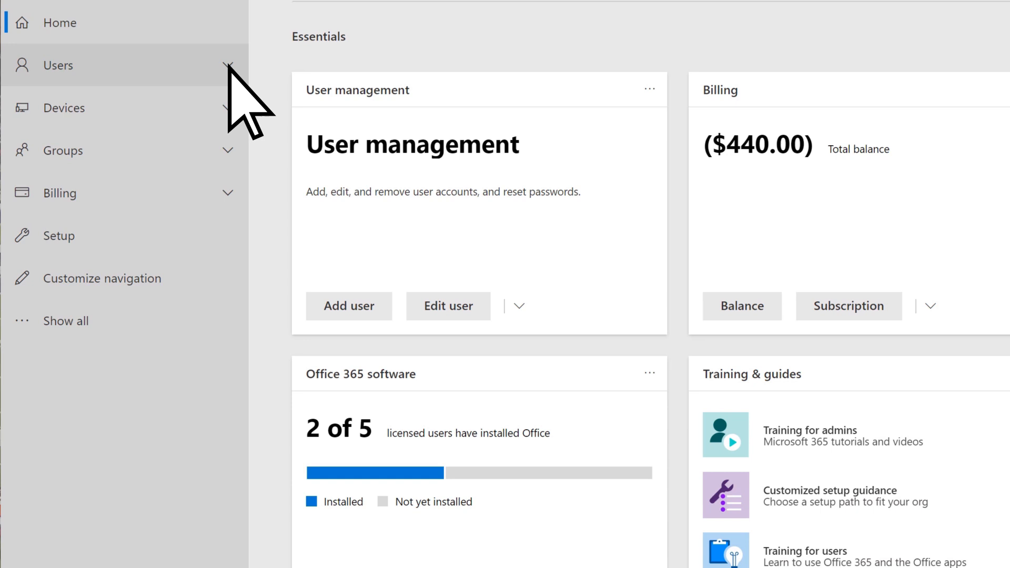
- Expand Users in the left navigation and show the Active users list
left_click(58, 64)
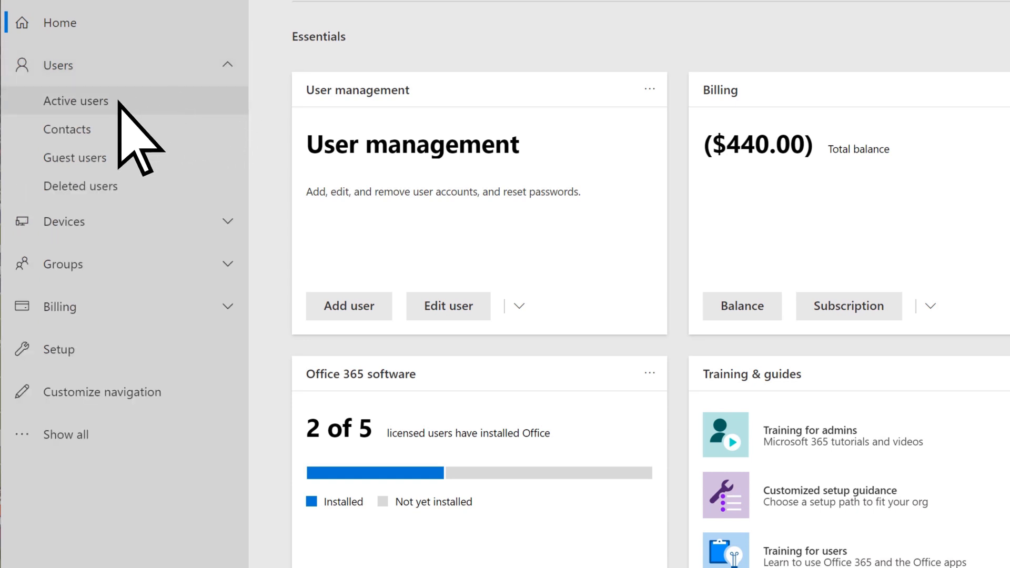
left_click(75, 101)
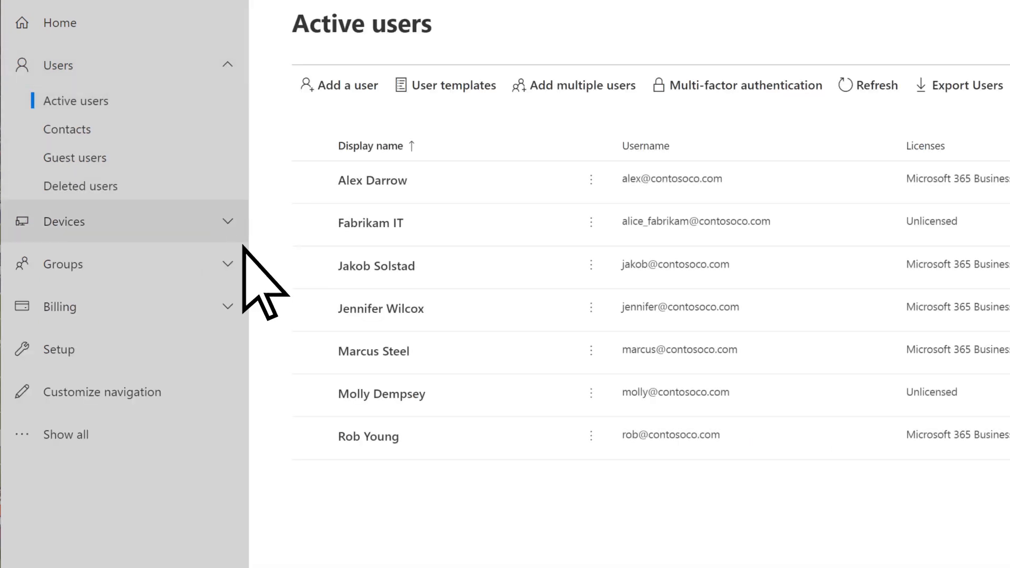
left_click(372, 351)
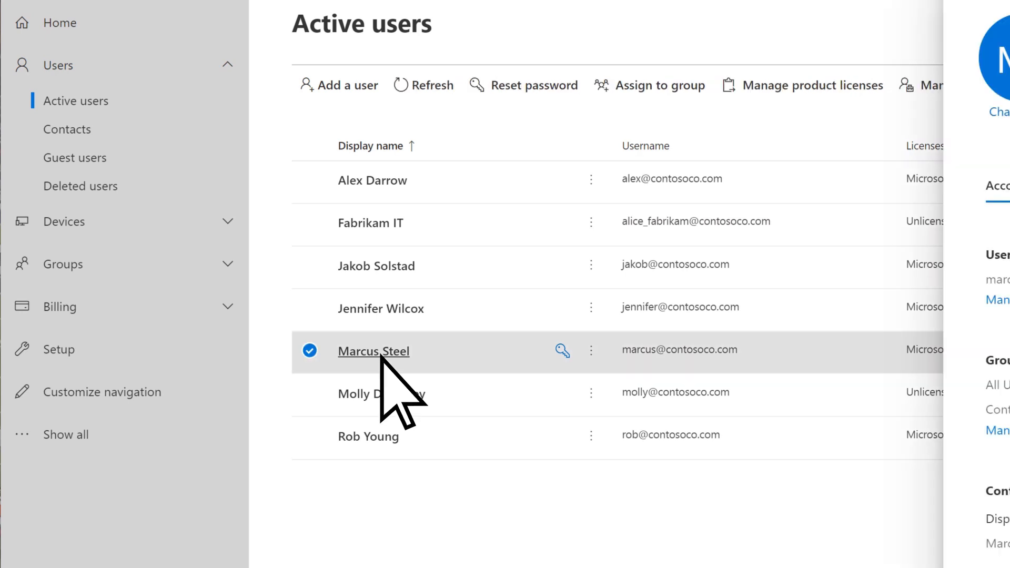
left_click(374, 351)
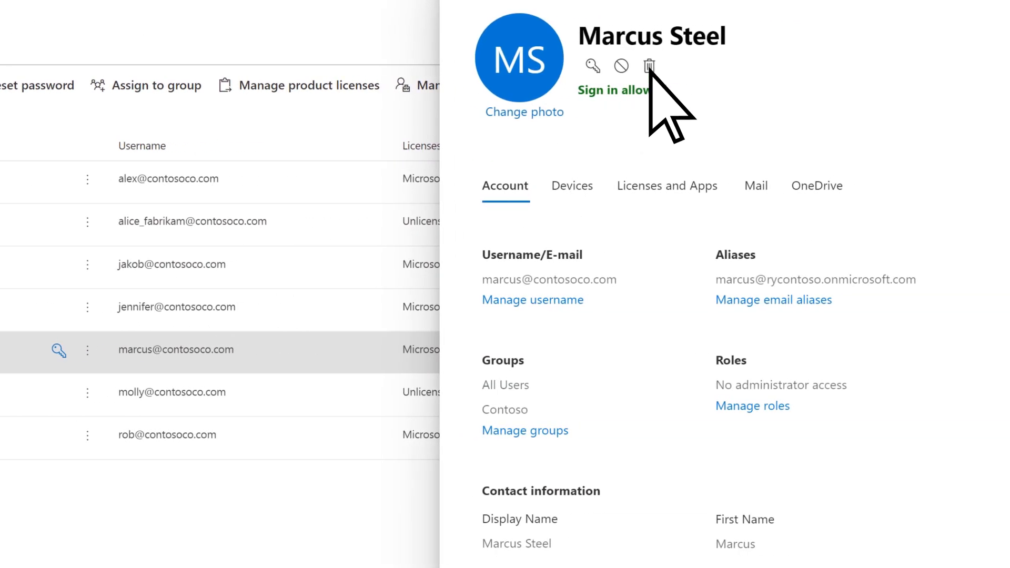
left_click(648, 66)
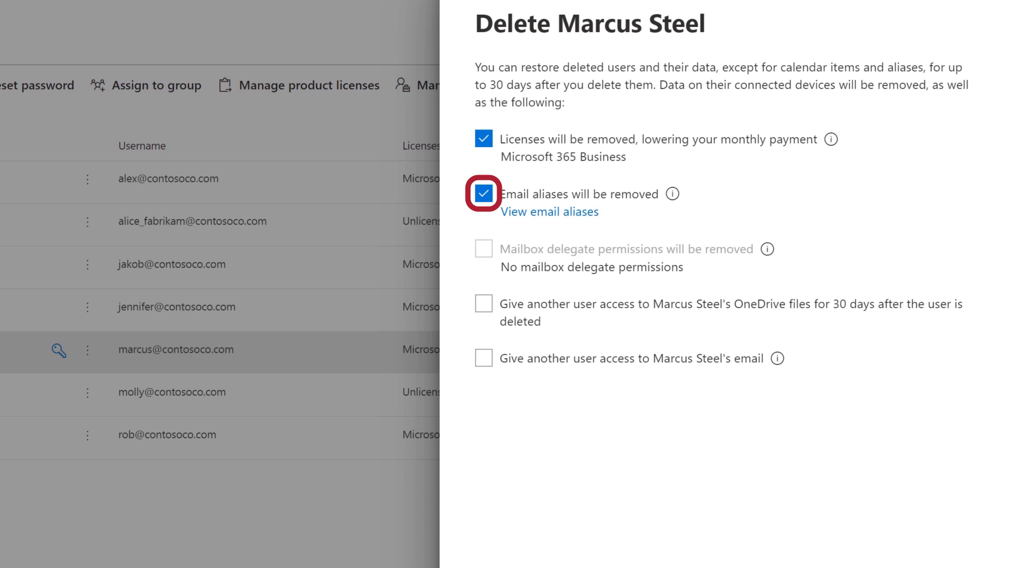
left_click(483, 194)
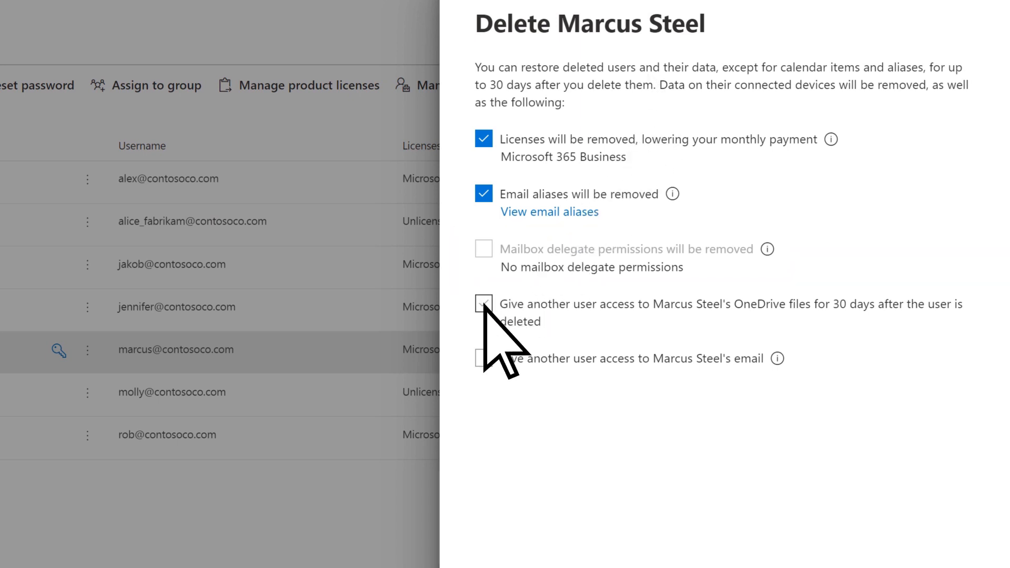
left_click(484, 304)
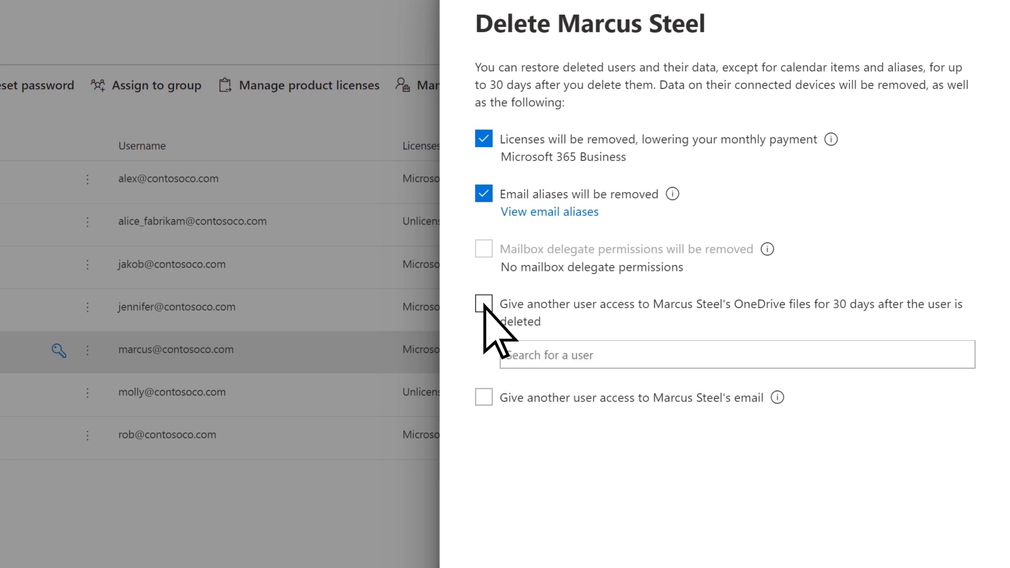
left_click(484, 303)
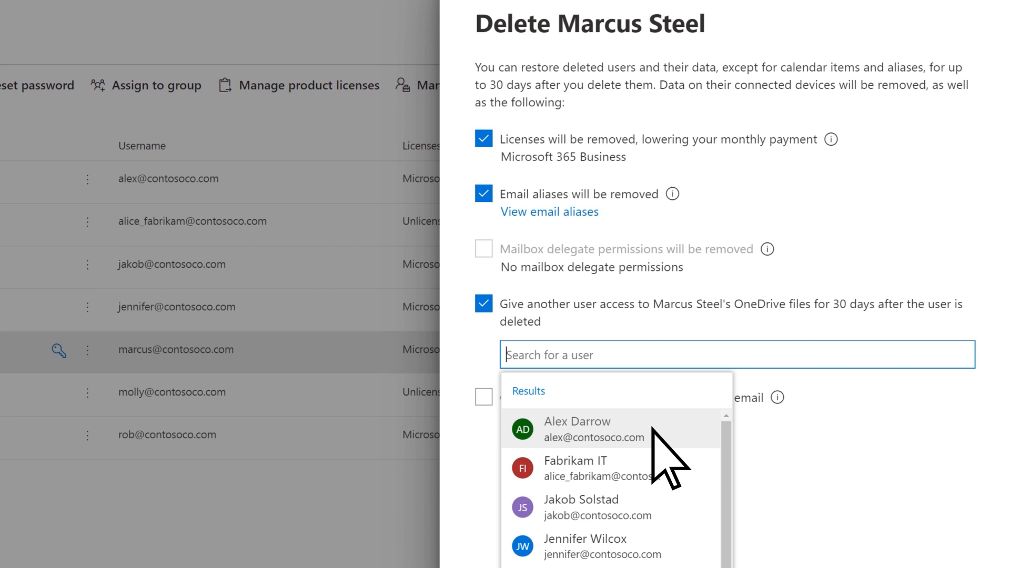
left_click(577, 429)
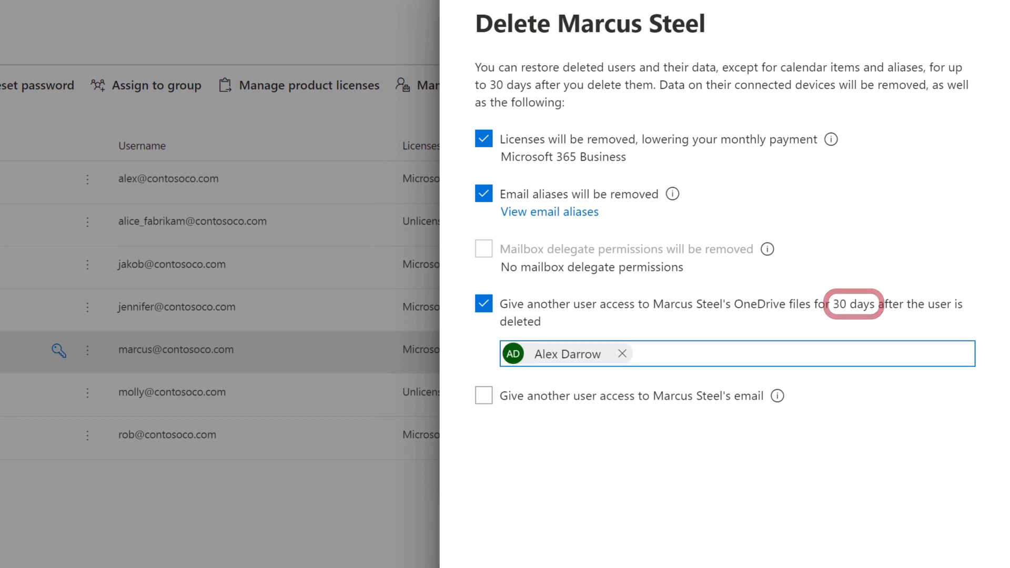
left_click(484, 394)
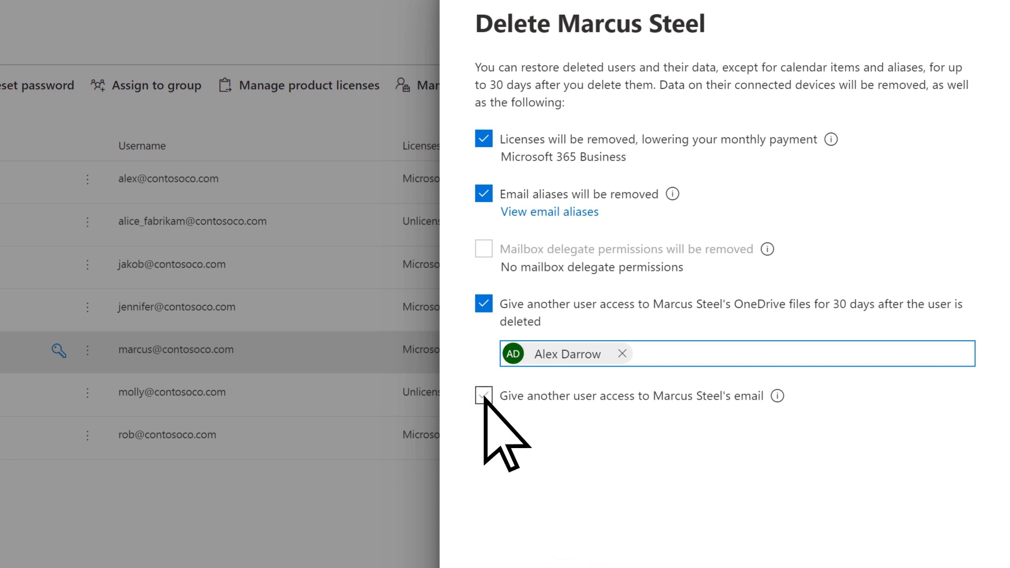
left_click(484, 396)
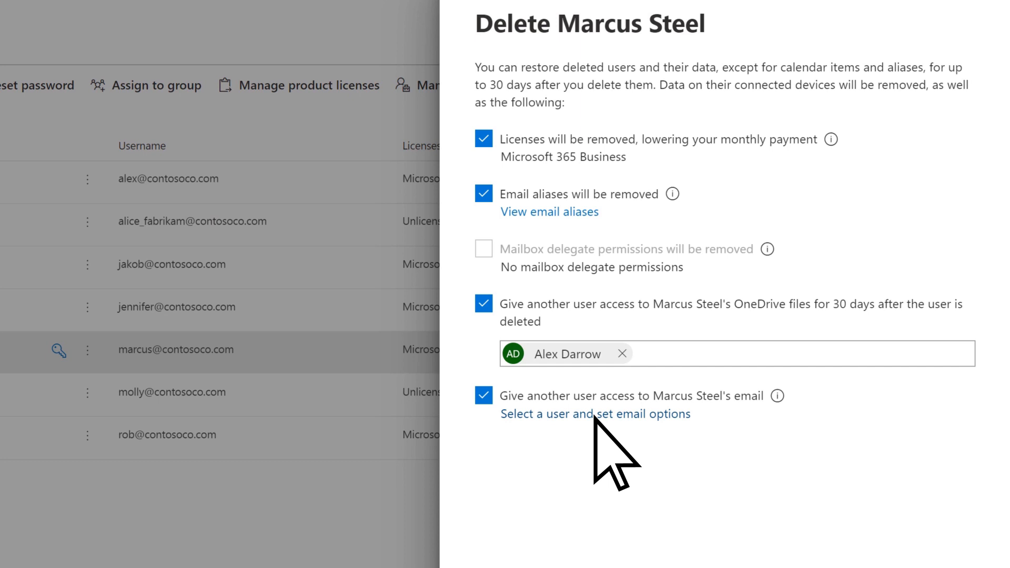
left_click(594, 413)
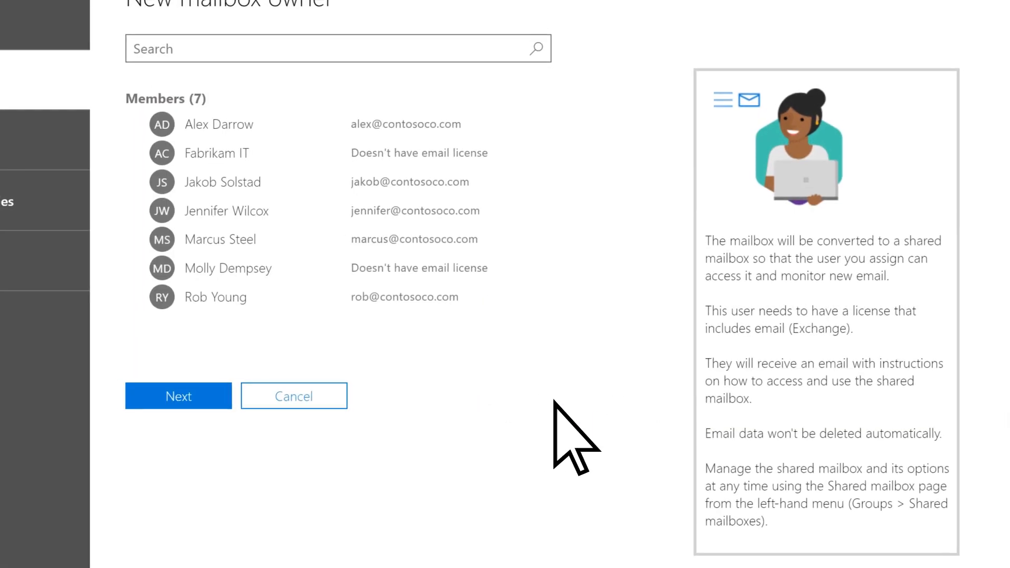
left_click(226, 211)
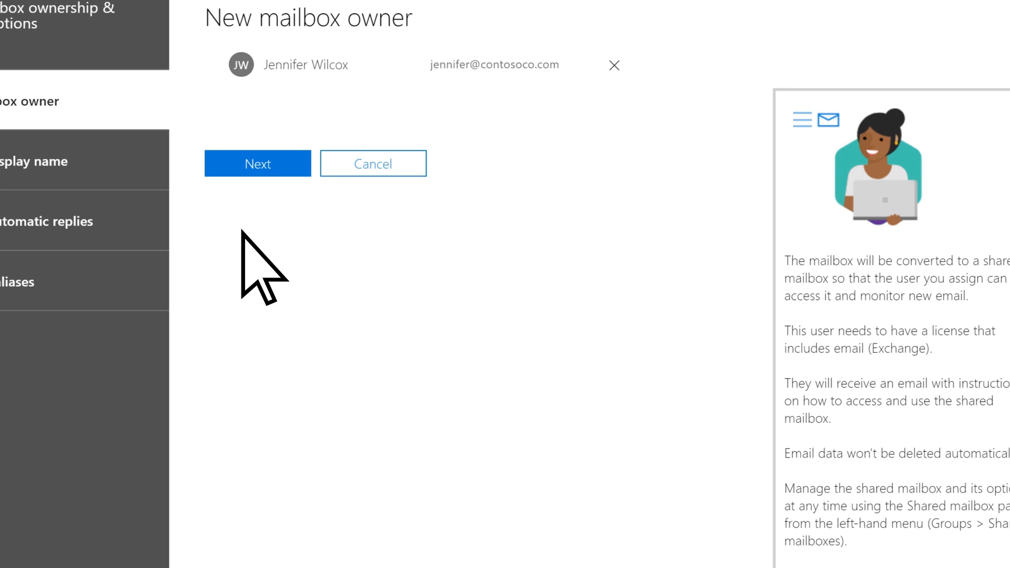
- Rename the shared mailbox to 'Marcus - former employee'
left_click(257, 163)
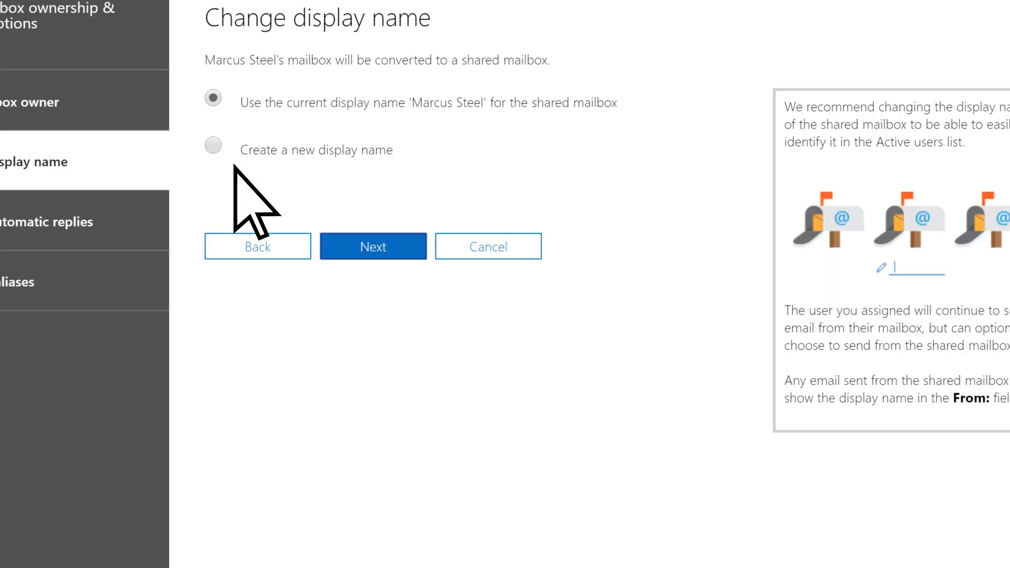
left_click(214, 157)
type("Marcus")
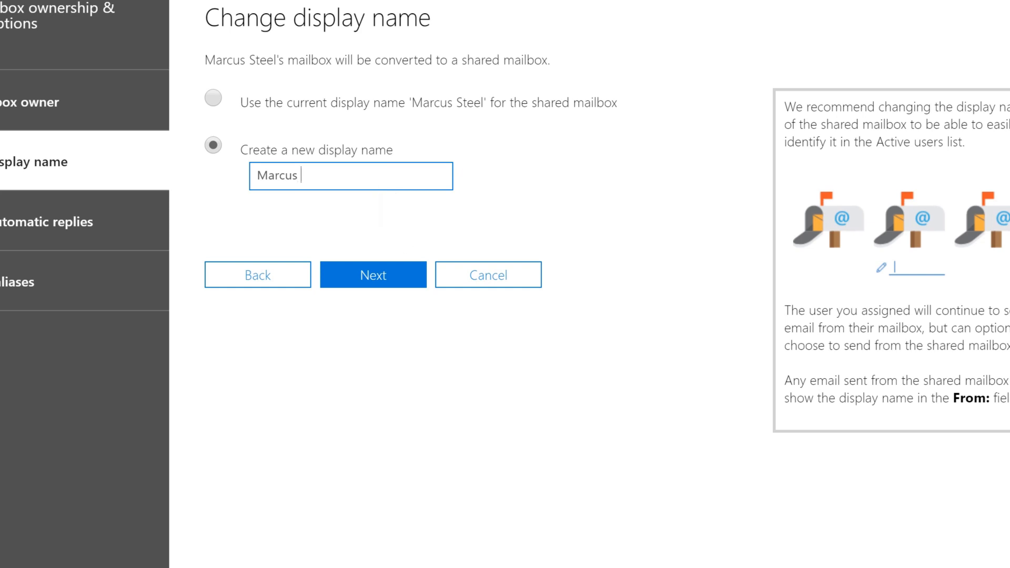
type("- former employee")
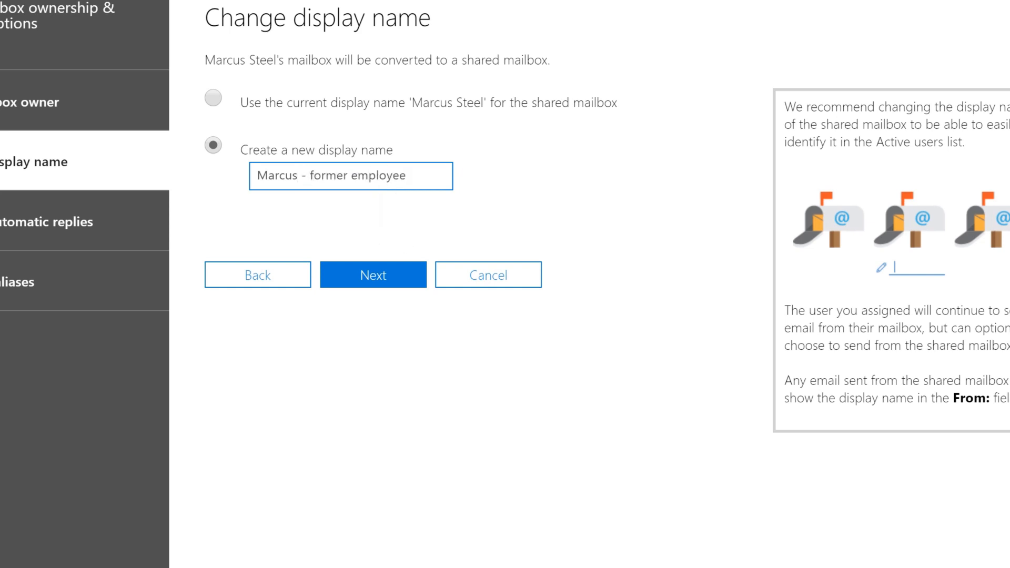
- Keep the template automatic reply on and send it to inside and outside senders
left_click(372, 275)
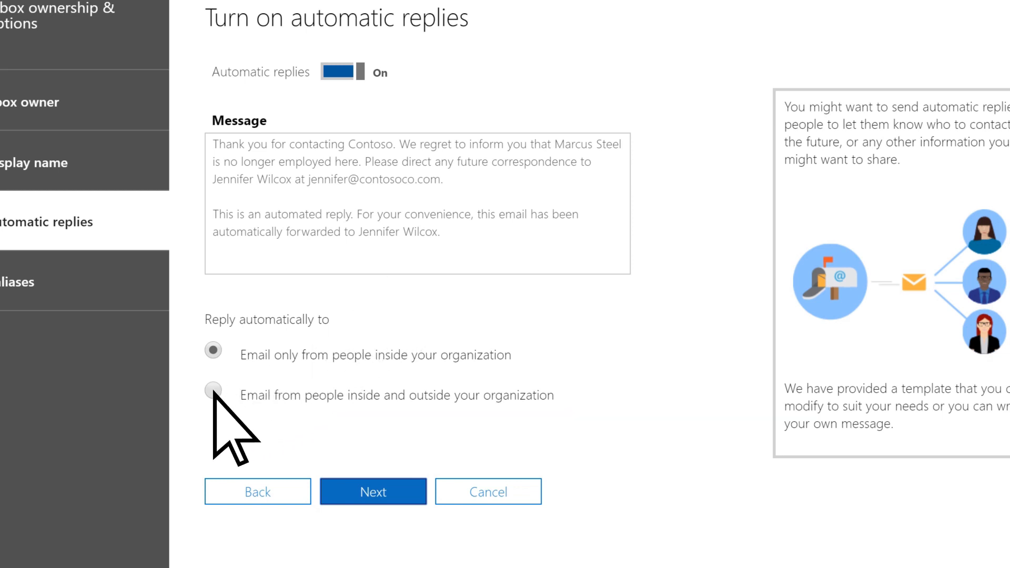
left_click(213, 391)
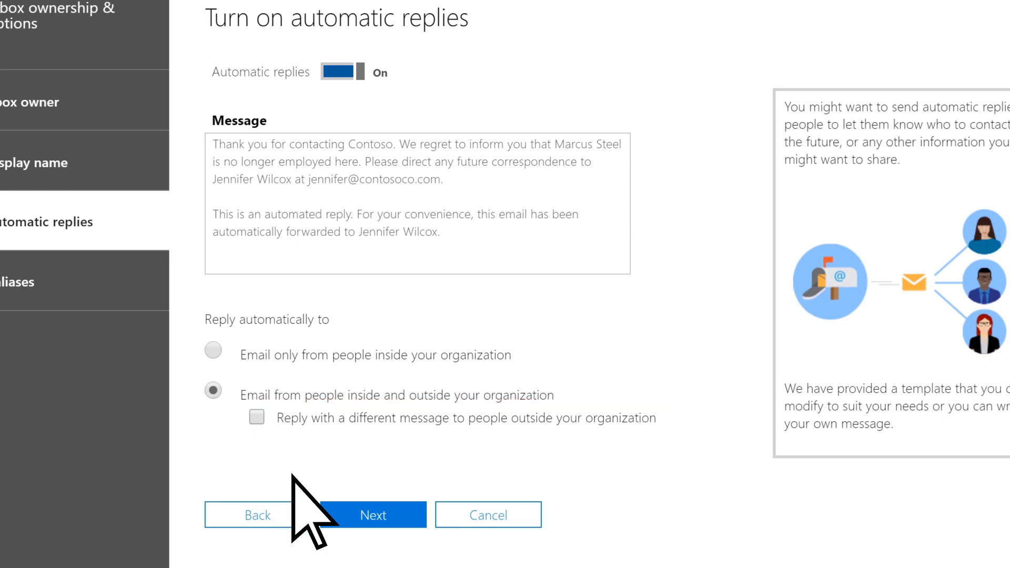
left_click(374, 515)
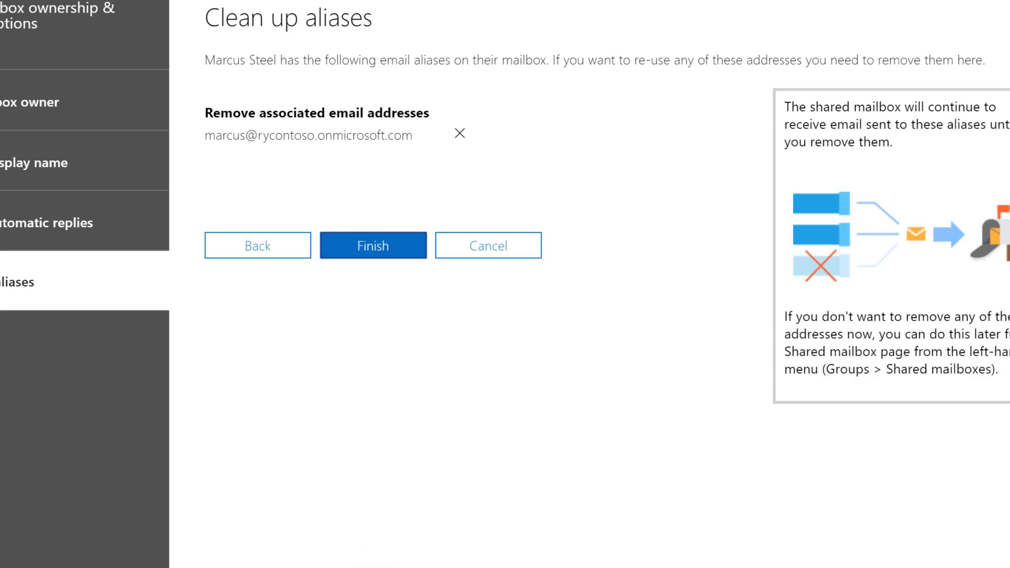
mouse_move(425, 254)
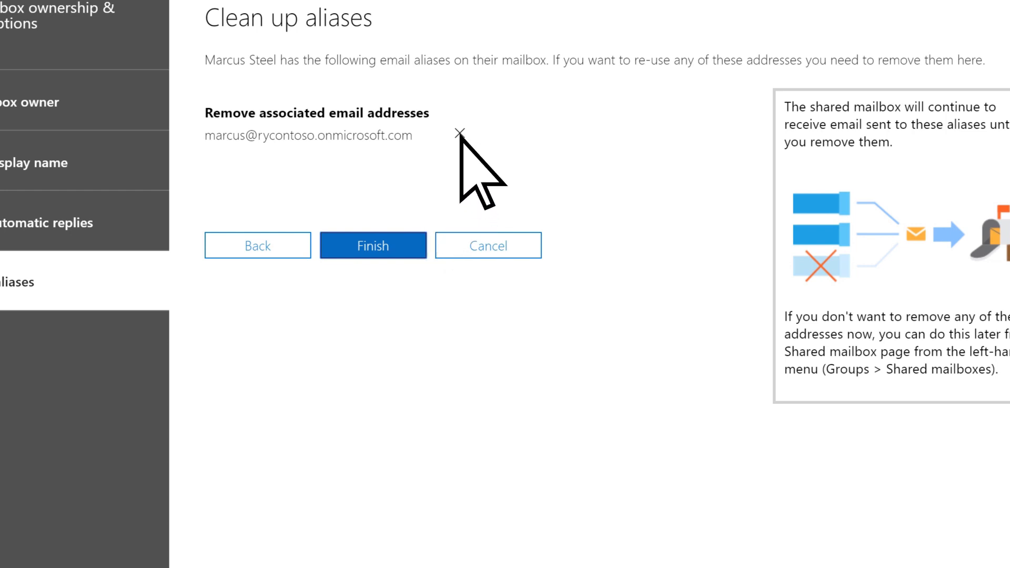
left_click(458, 136)
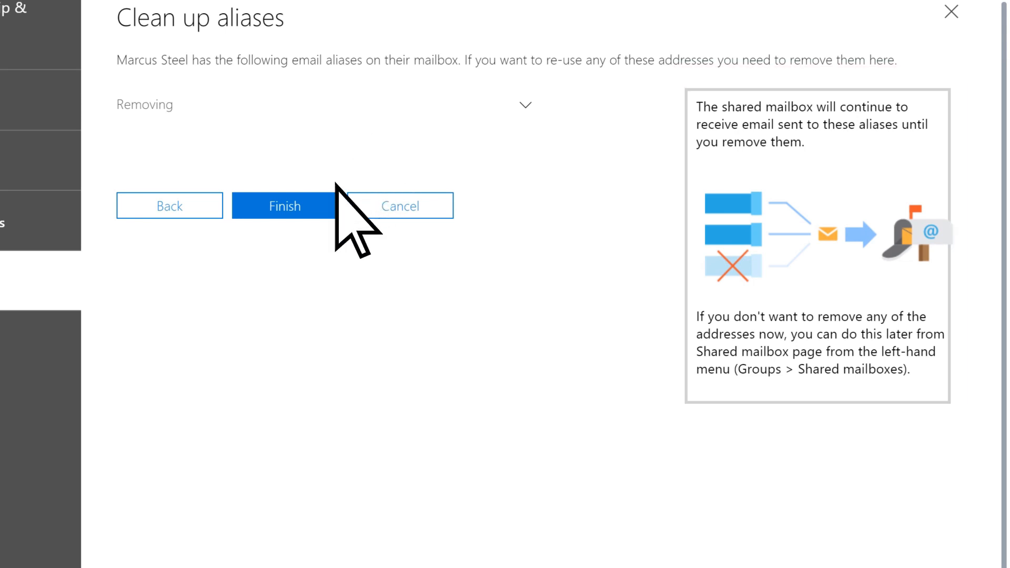
left_click(281, 205)
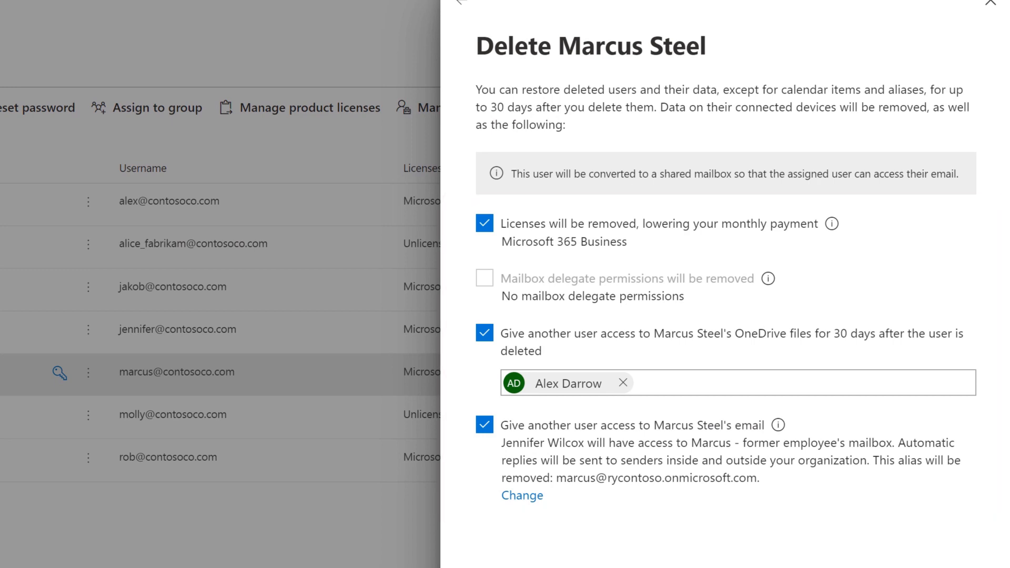
scroll("down", 3)
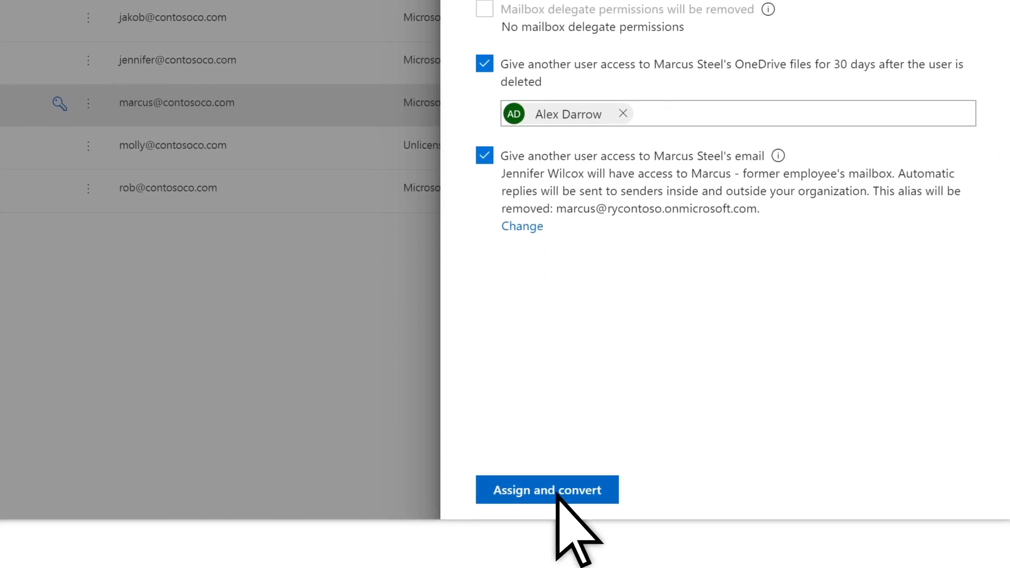
left_click(546, 490)
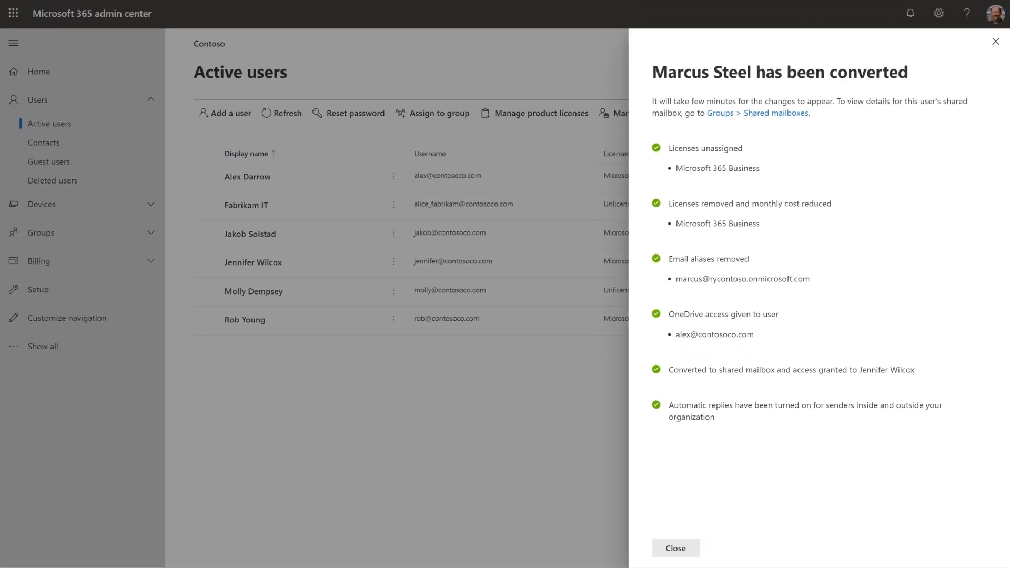
mouse_move(715, 521)
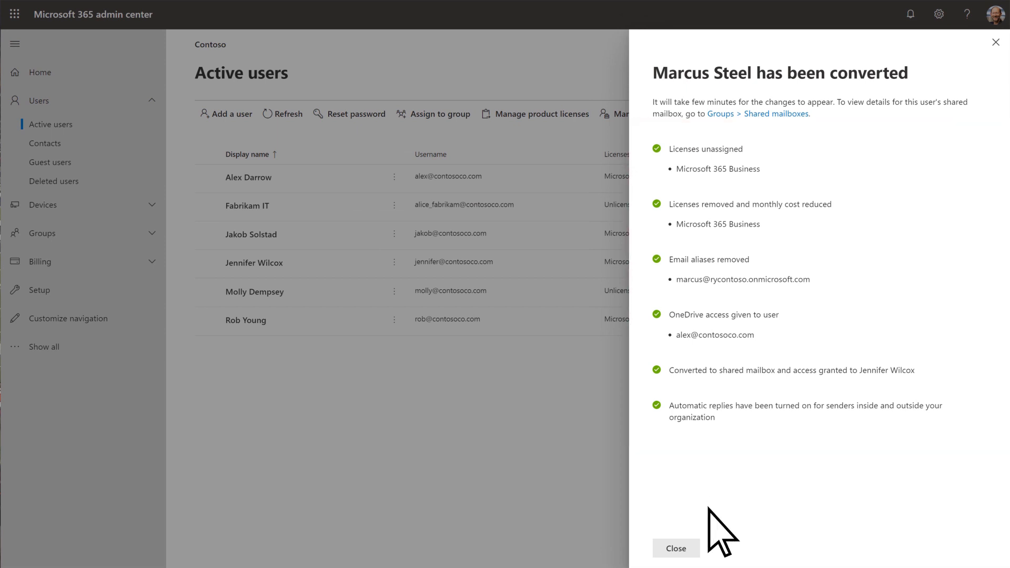